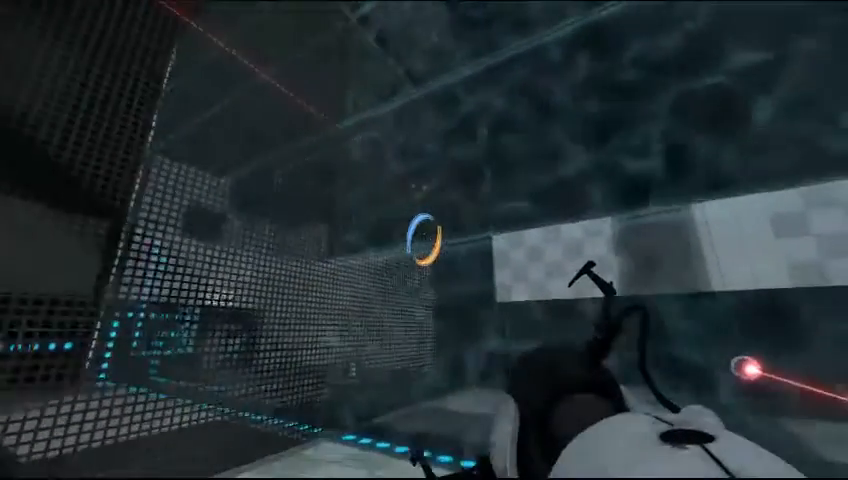
click(424, 240)
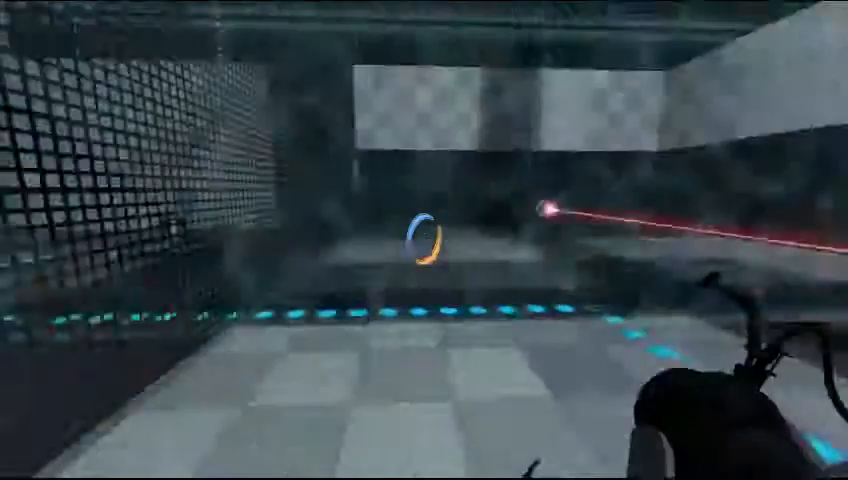
click(424, 240)
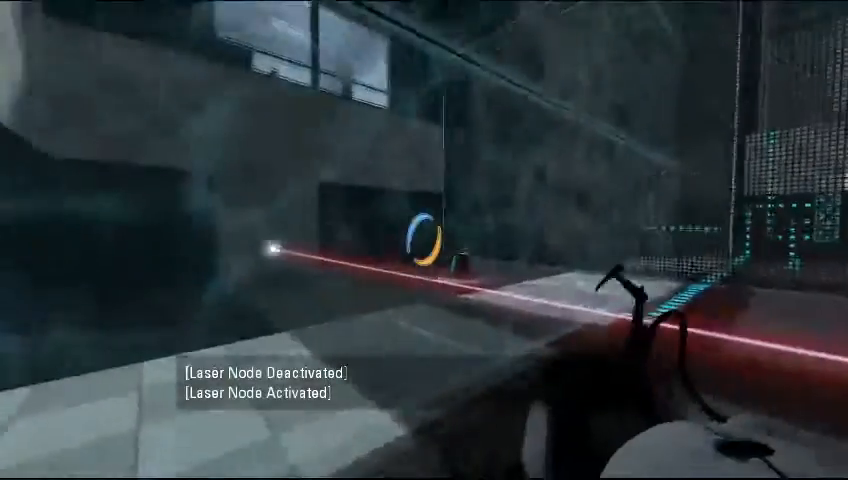
click(414, 250)
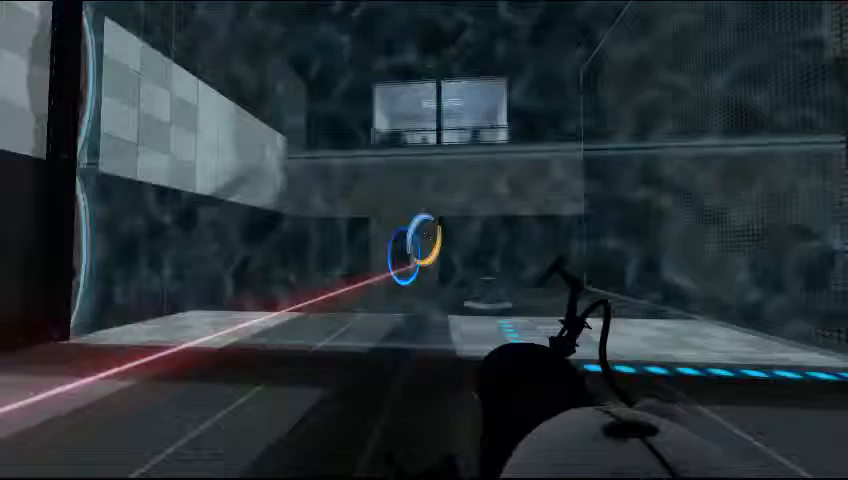
click(424, 240)
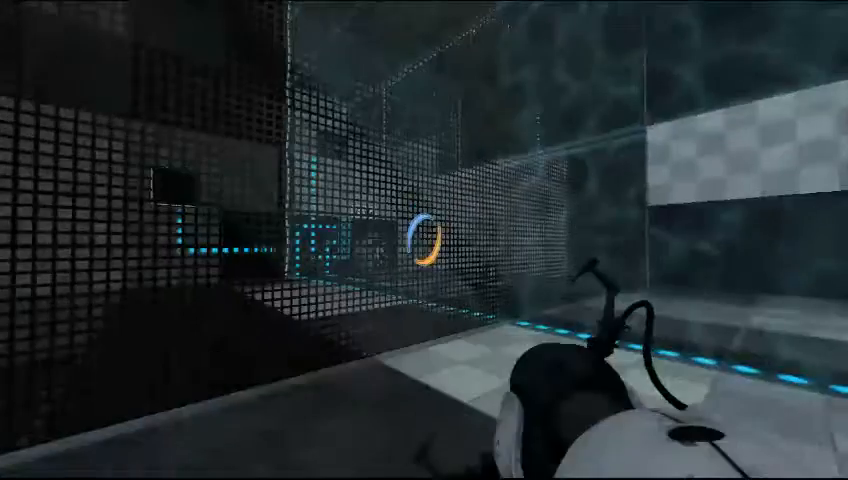
mouse_move(424, 240)
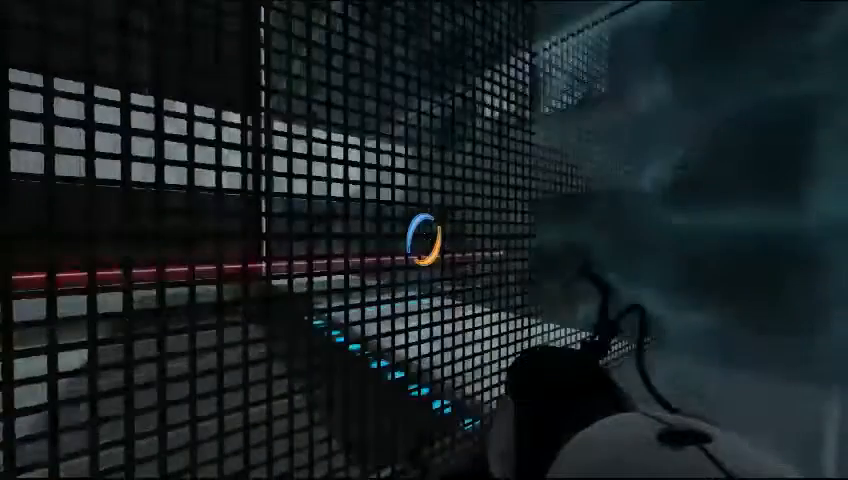
click(424, 260)
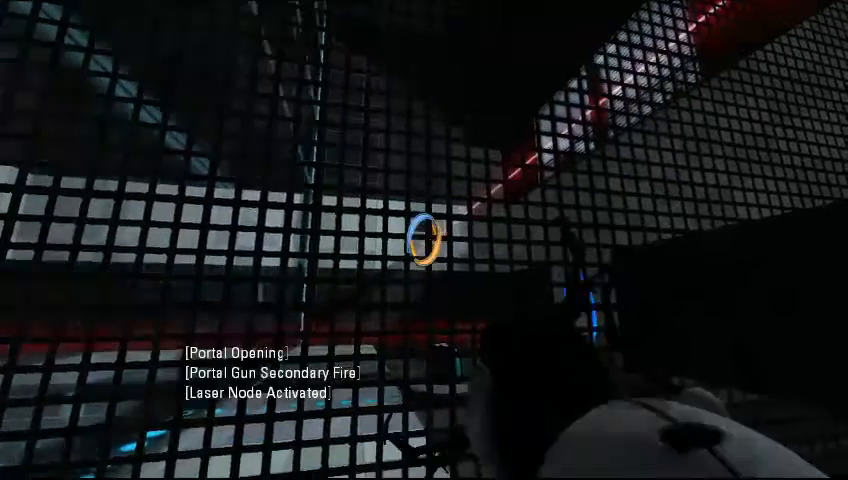